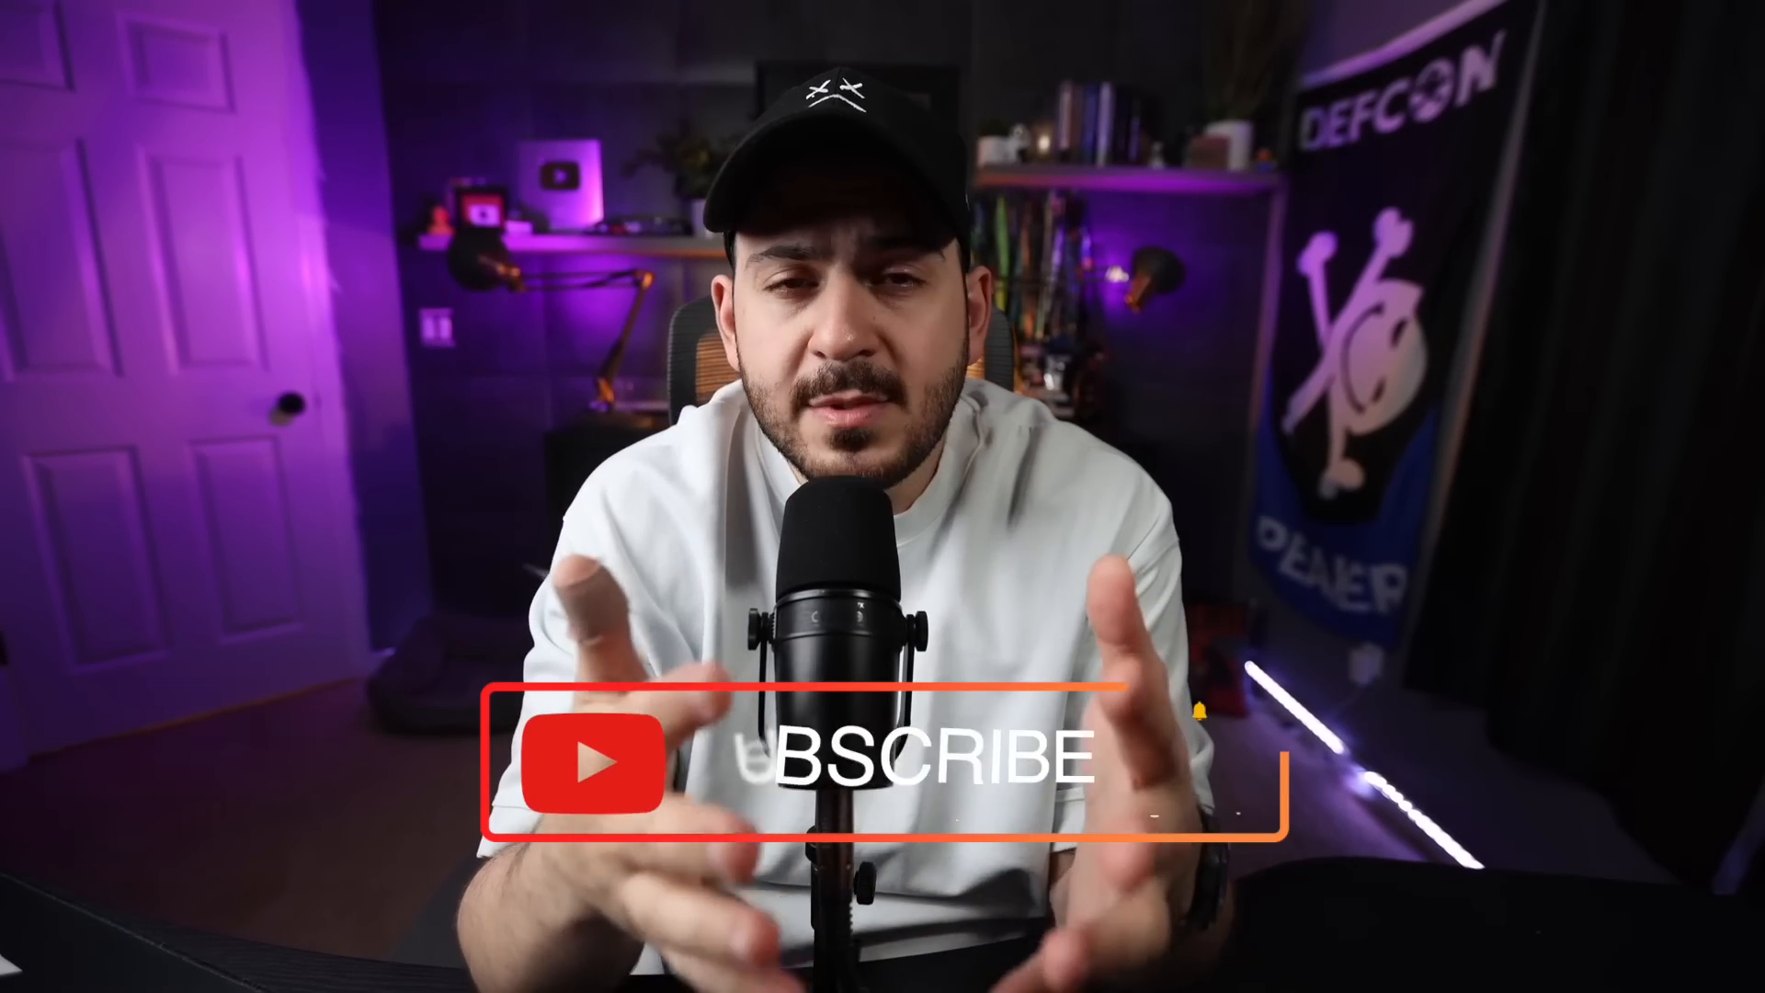
click(912, 756)
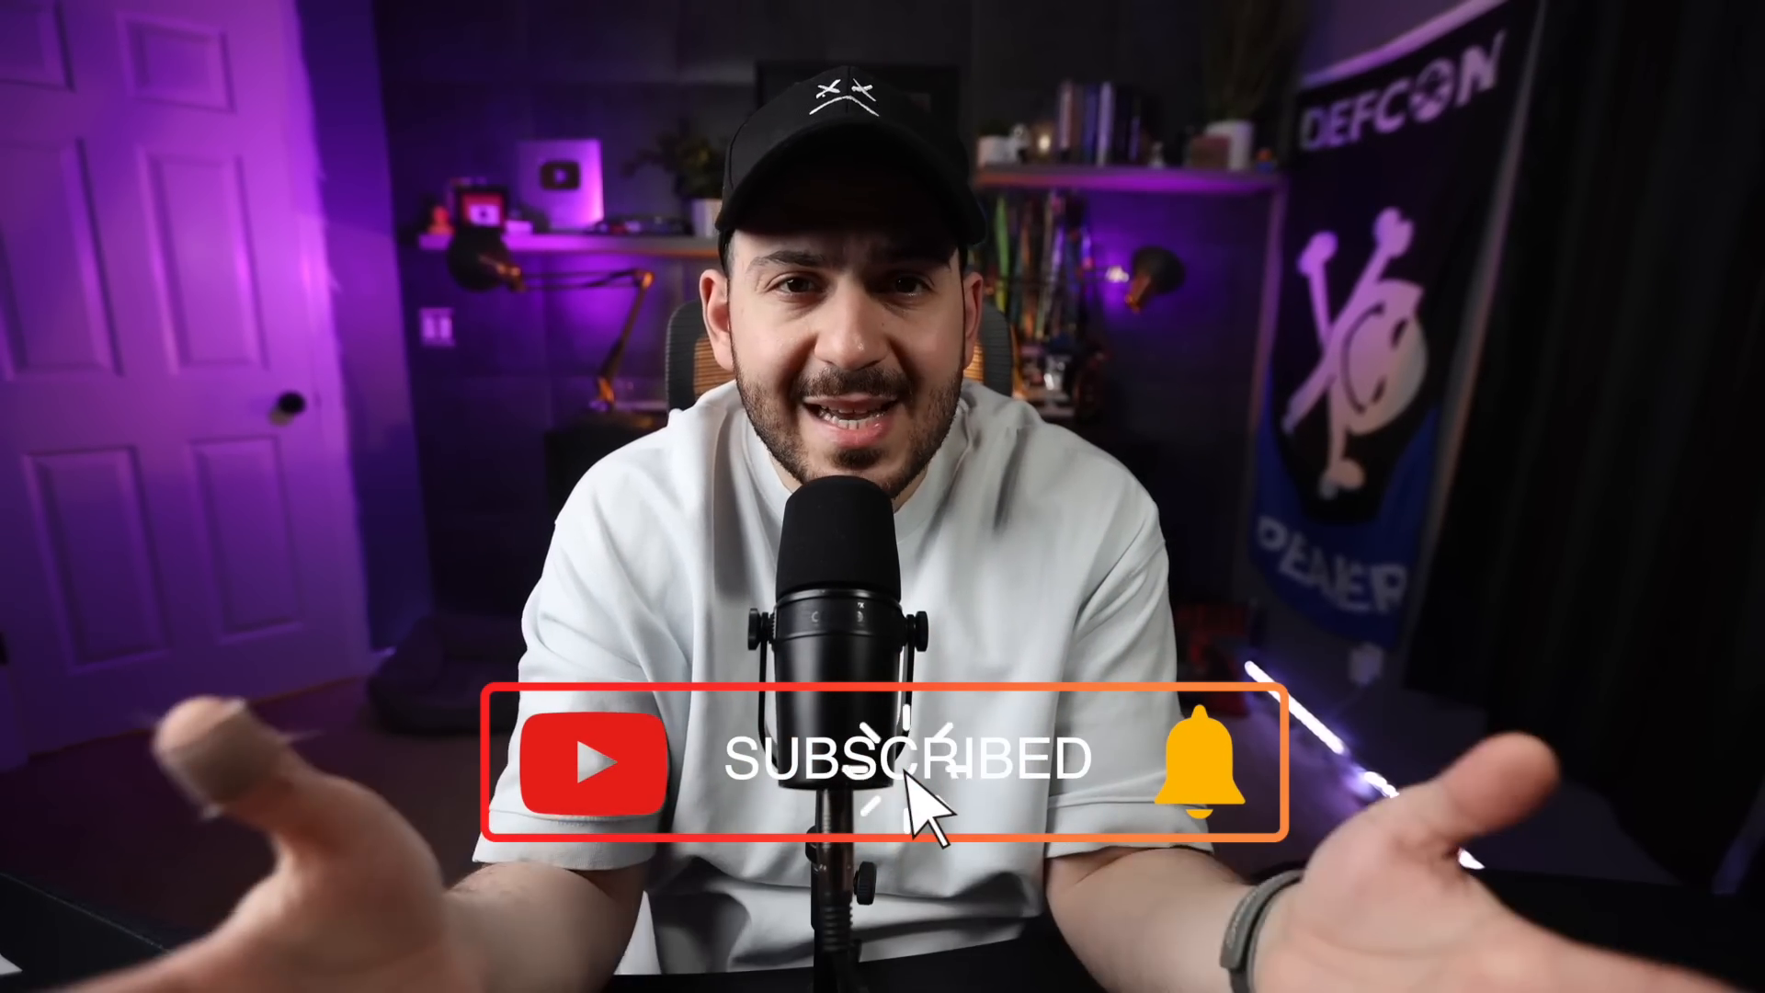